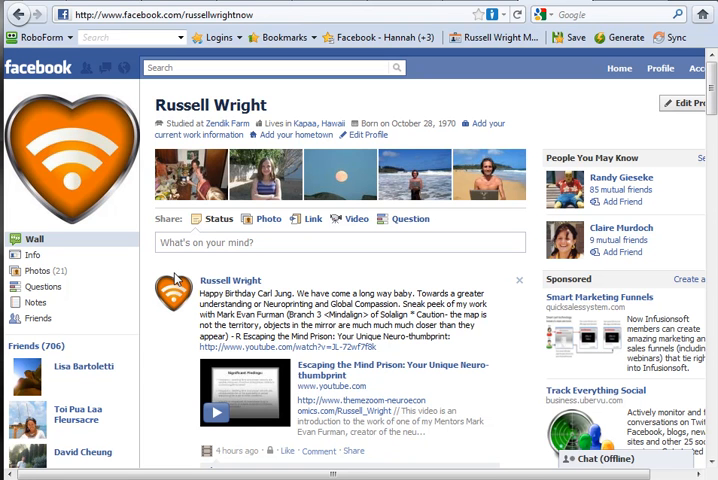
mouse_move(520, 220)
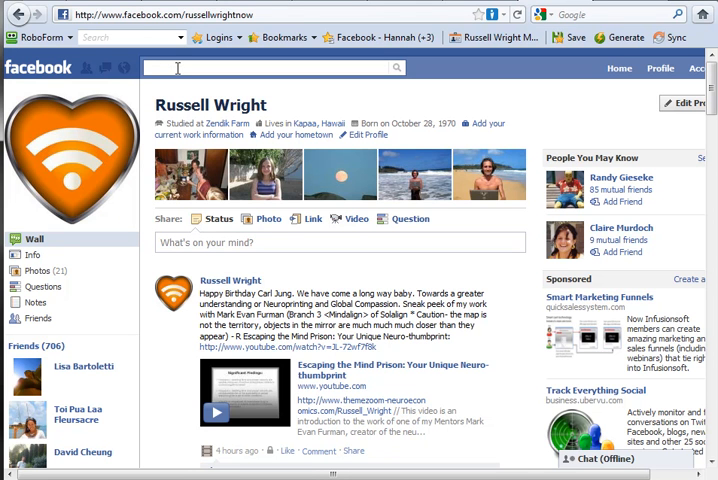
mouse_move(660, 68)
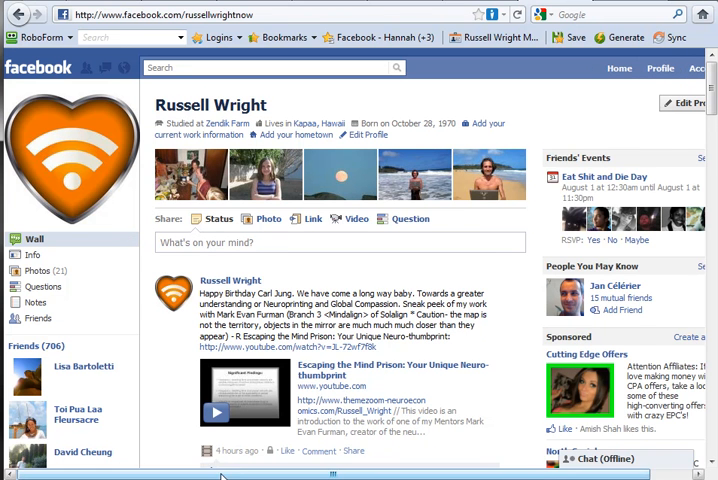
Review the account's page list from the account options without switching identity.
click(672, 68)
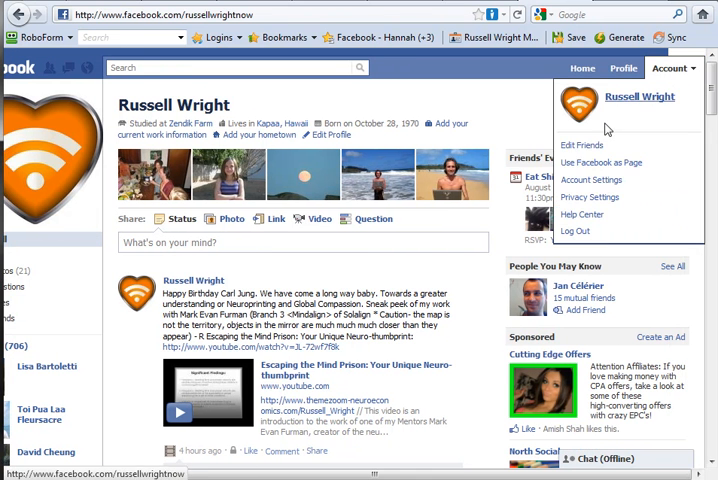
click(600, 162)
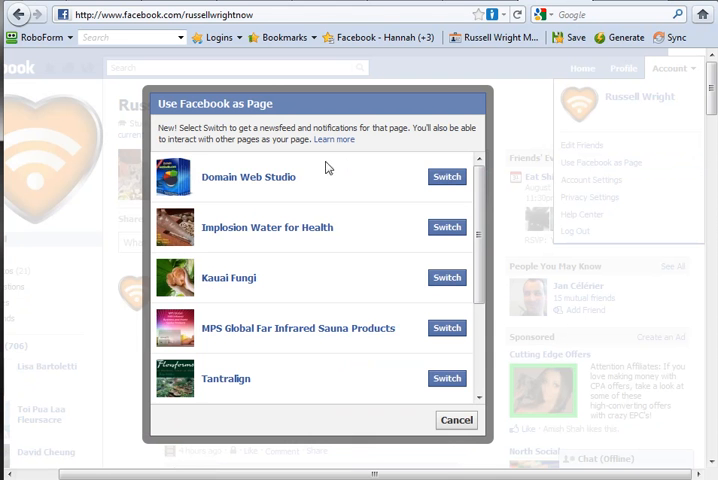
scroll(down, 3)
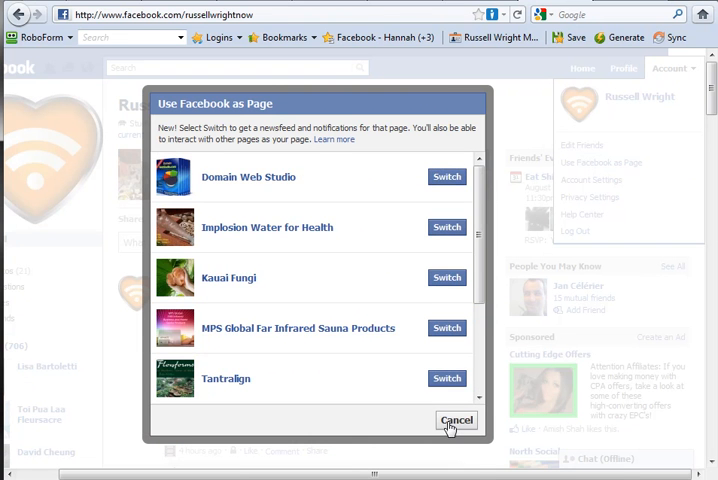
click(456, 420)
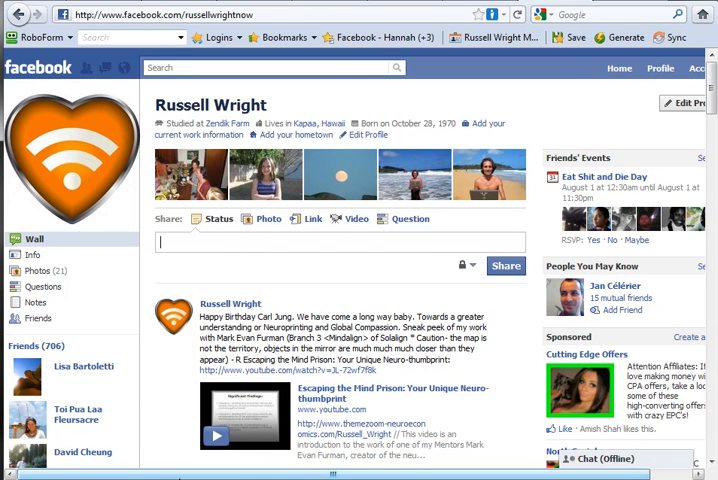
mouse_move(174, 56)
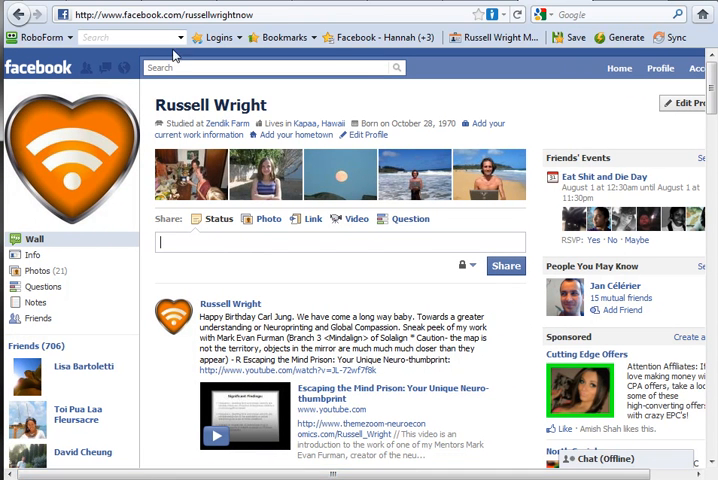
Search 'rss' to reach the RSS Graffiti app and locate Themezoom under Your Fan Pages.
text(rss)
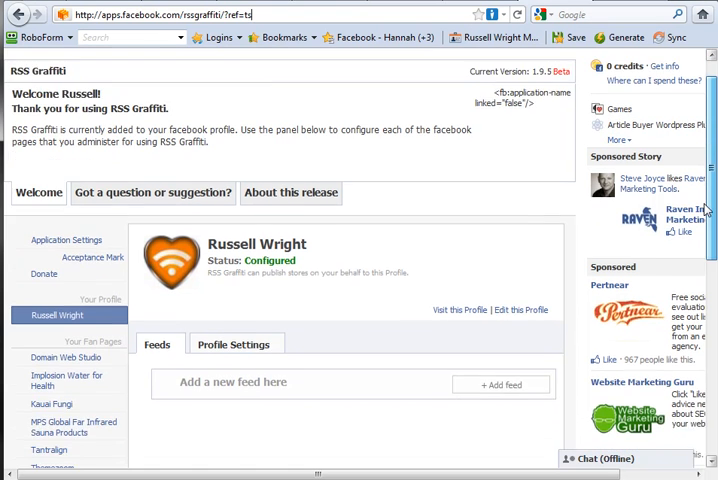
scroll(down, 3)
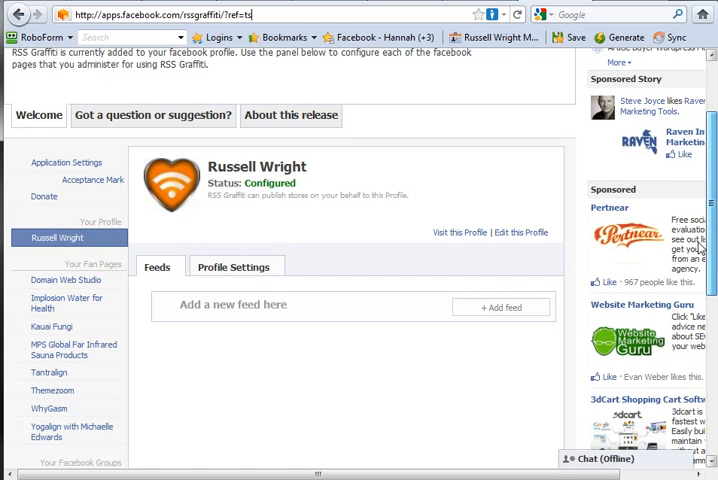
scroll(down, 3)
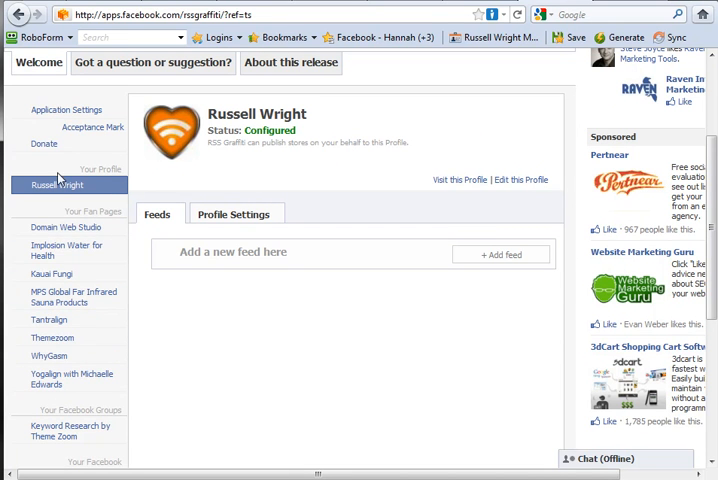
mouse_move(248, 384)
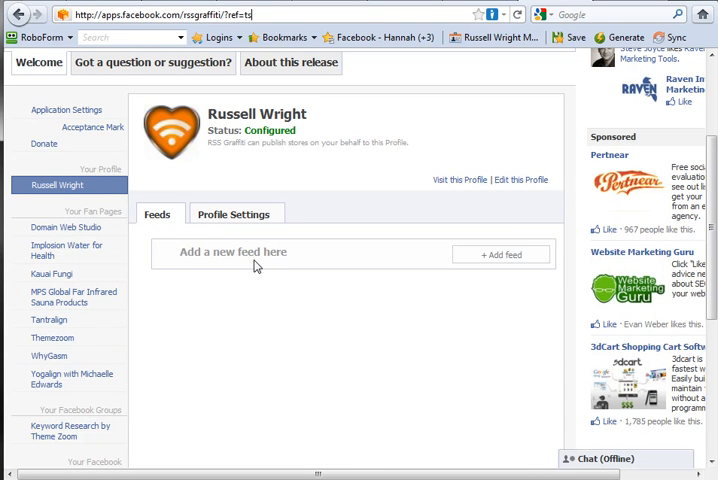
mouse_move(72, 296)
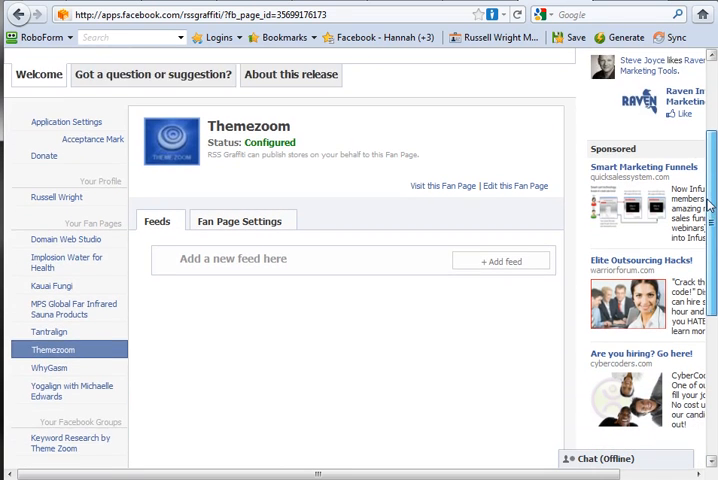
Start a new Themezoom feed with URL /feeds.feedburner.com/ThemeZoomsSharedItemsInGoogleReader.
scroll(down, 3)
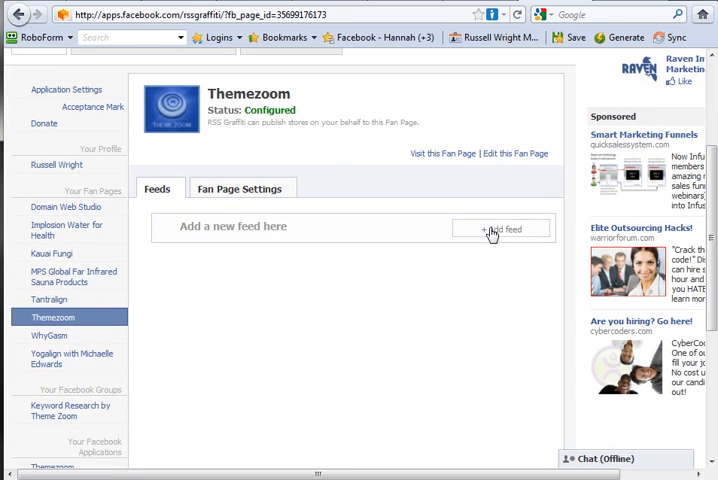
click(500, 228)
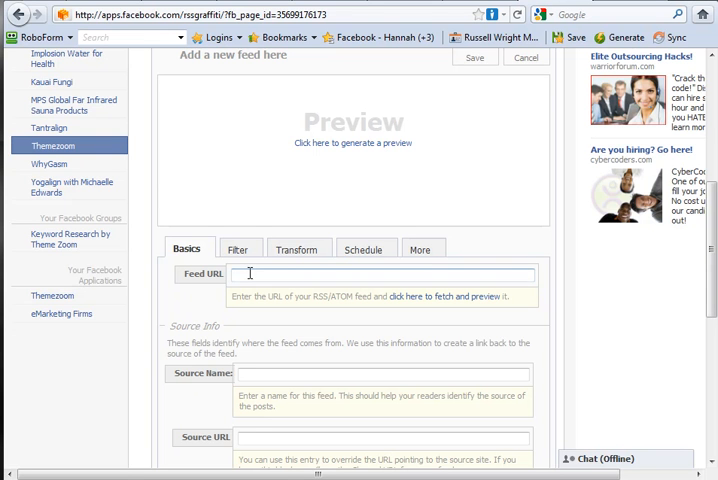
text(/feeds.feedburner.com/ThemeZoomsSharedItemsInGoogleReader)
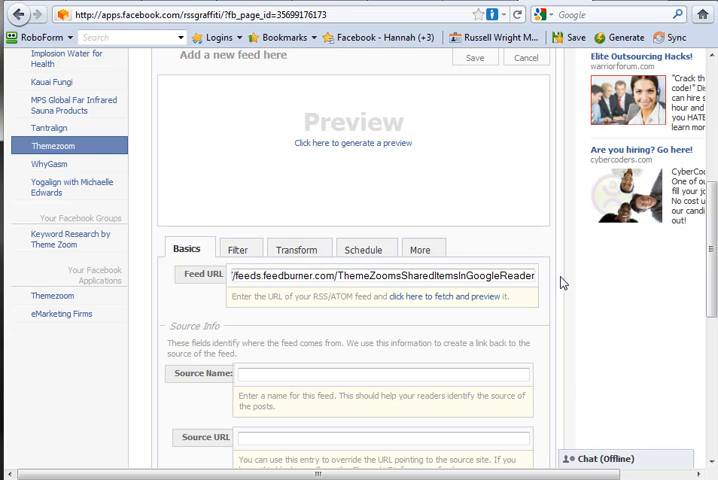
mouse_move(706, 224)
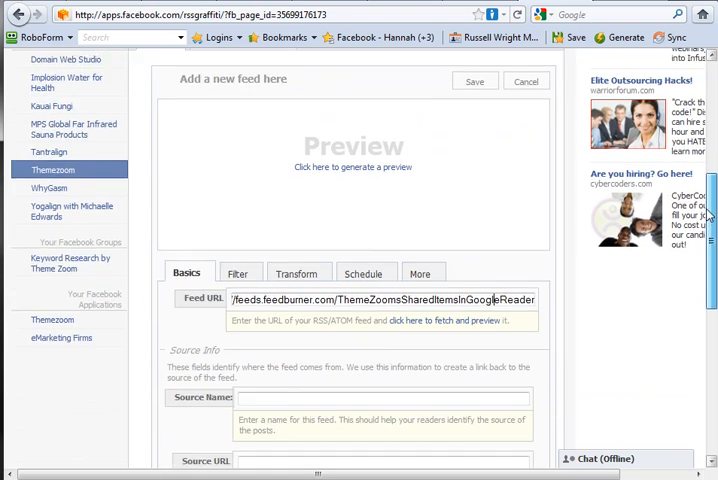
Select the whole feed address and view the FeedBurner feed's items in the browser.
scroll(down, 3)
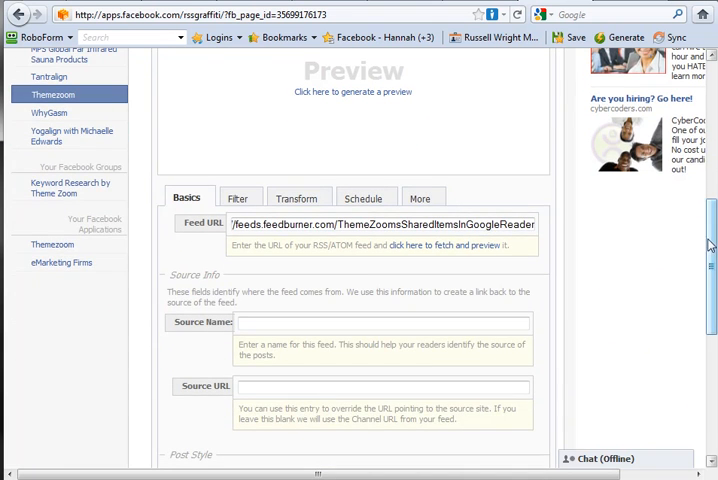
scroll(up, 3)
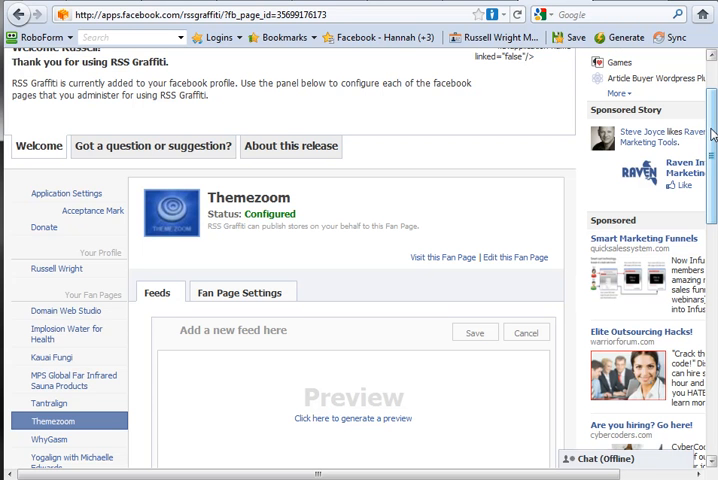
scroll(down, 3)
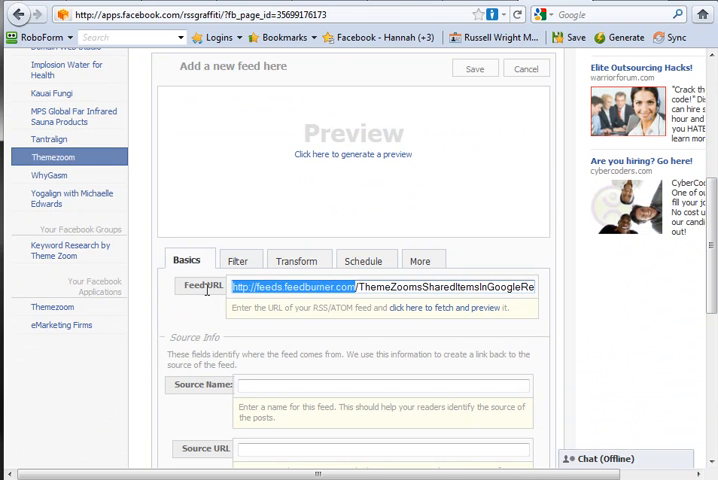
click(290, 288)
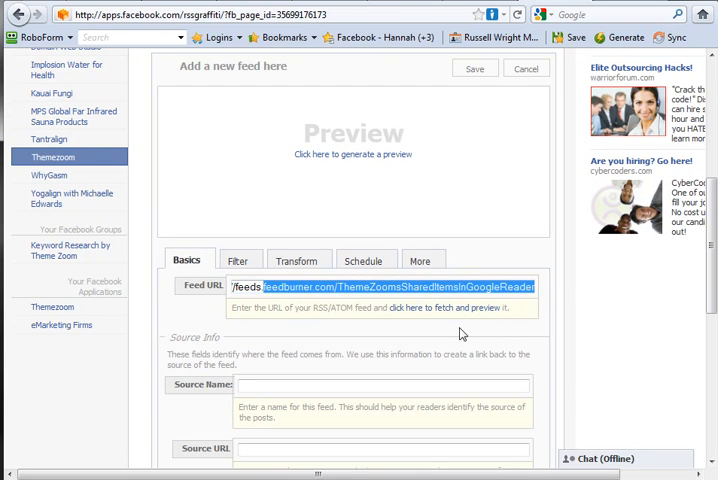
click(238, 260)
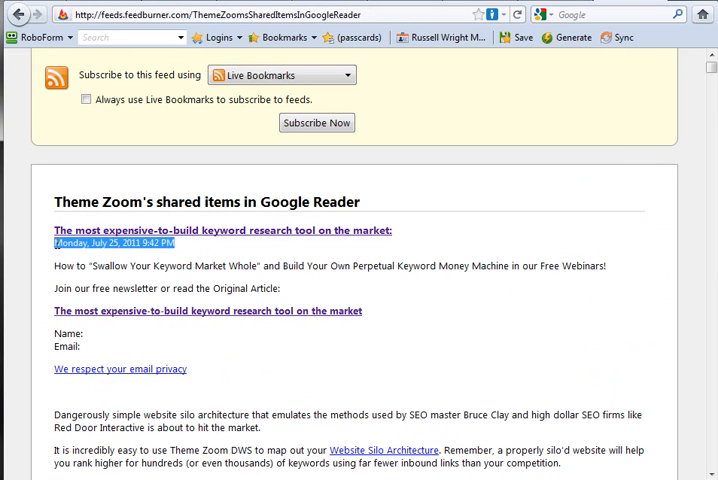
mouse_move(166, 278)
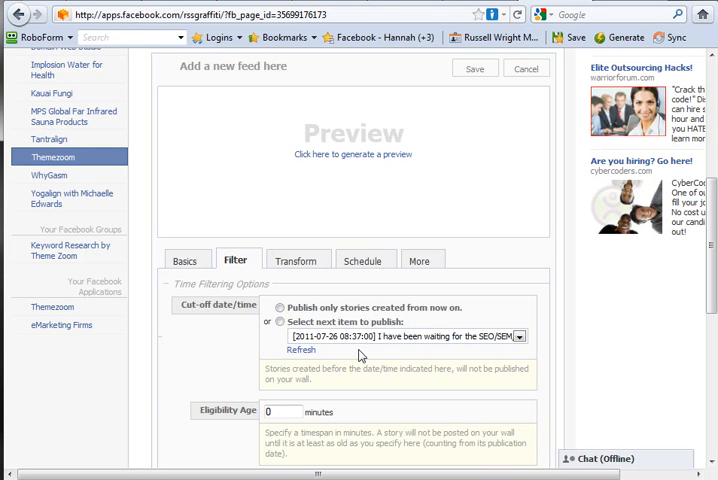
mouse_move(512, 350)
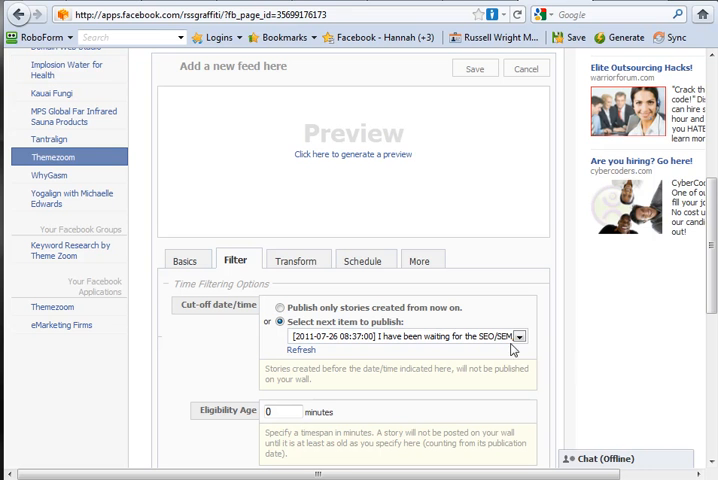
Set the cut-off to the 2011-07-26 Universal Translator item and move to the Transform options.
click(518, 336)
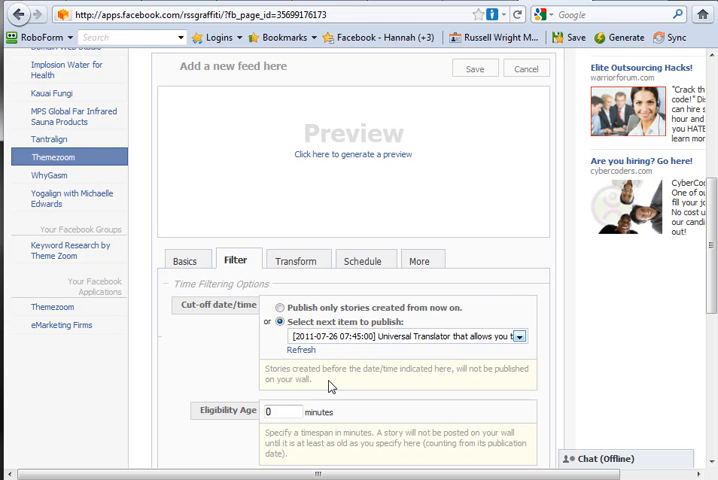
click(296, 260)
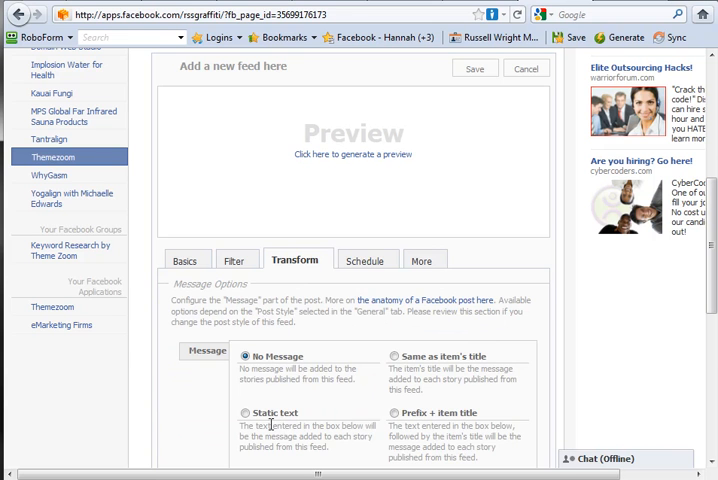
Set the feed's update frequency to Twice a day on the Schedule settings.
click(364, 260)
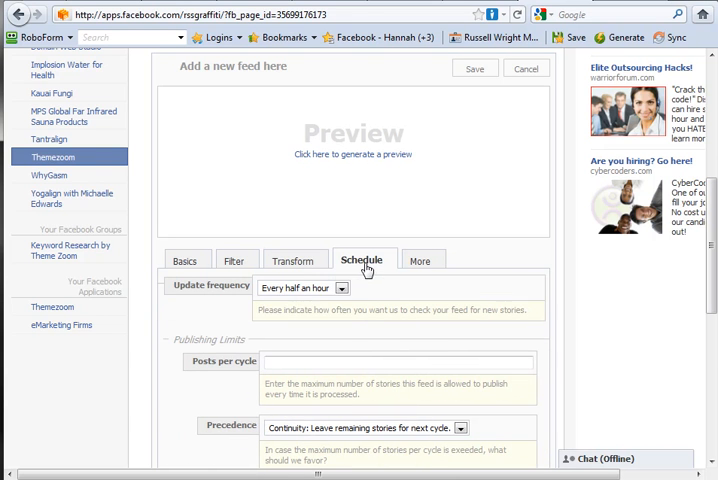
click(344, 288)
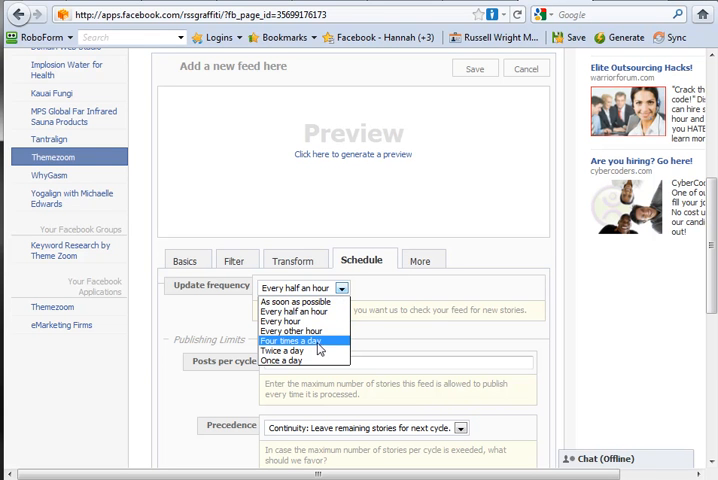
mouse_move(318, 348)
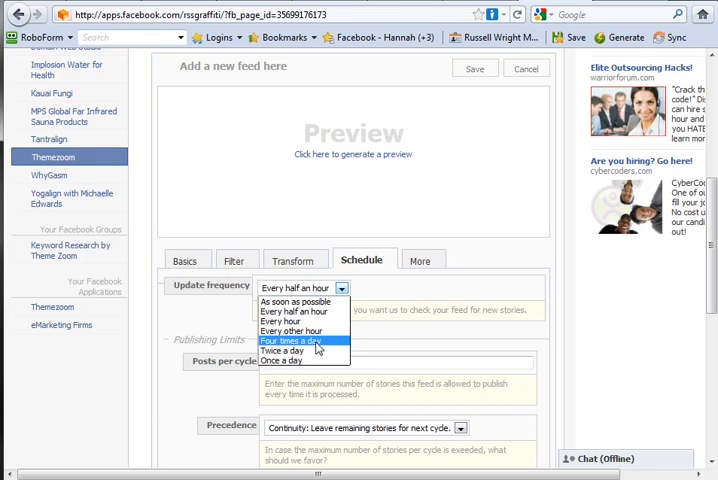
click(300, 344)
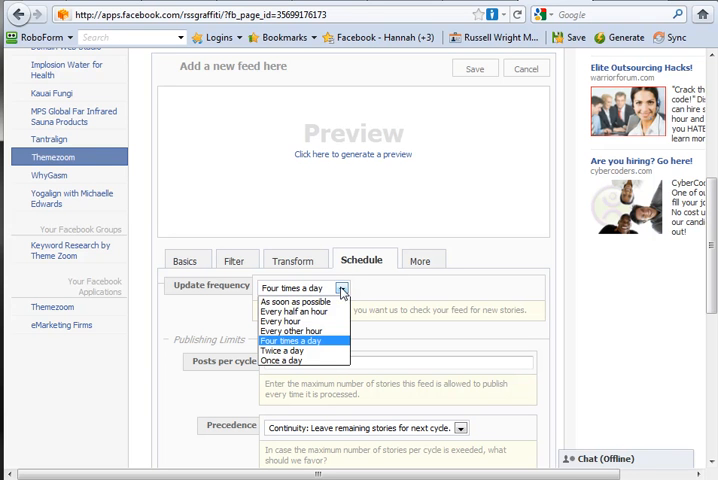
click(284, 352)
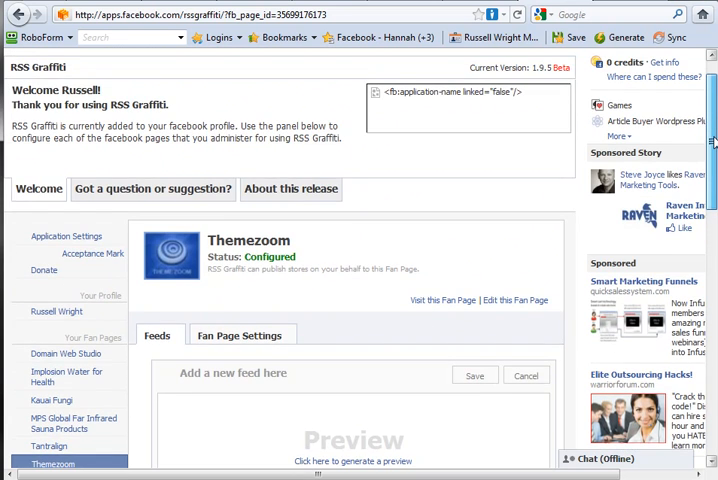
scroll(down, 3)
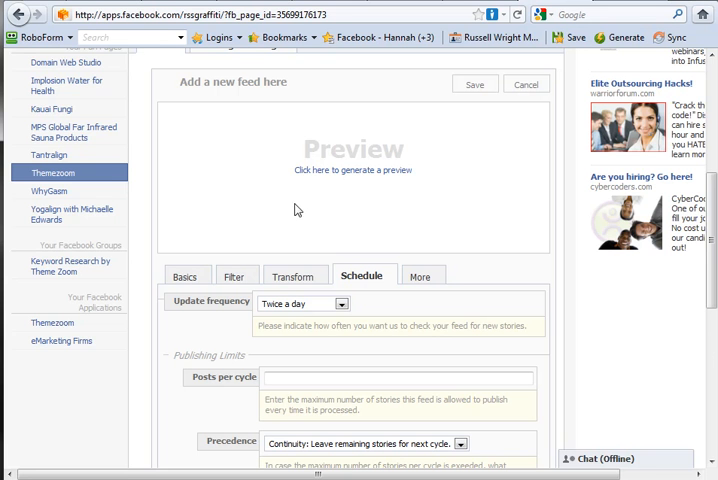
scroll(down, 3)
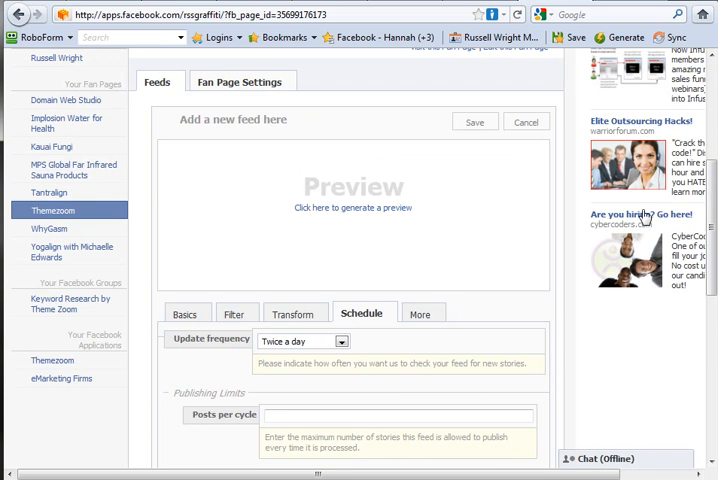
mouse_move(352, 268)
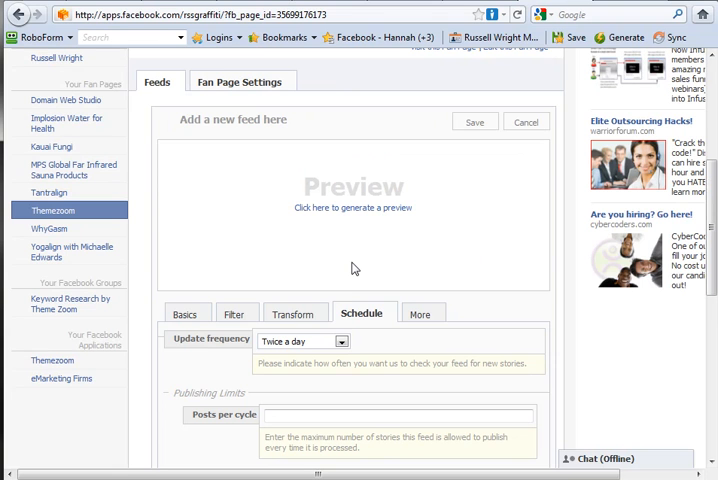
mouse_move(224, 244)
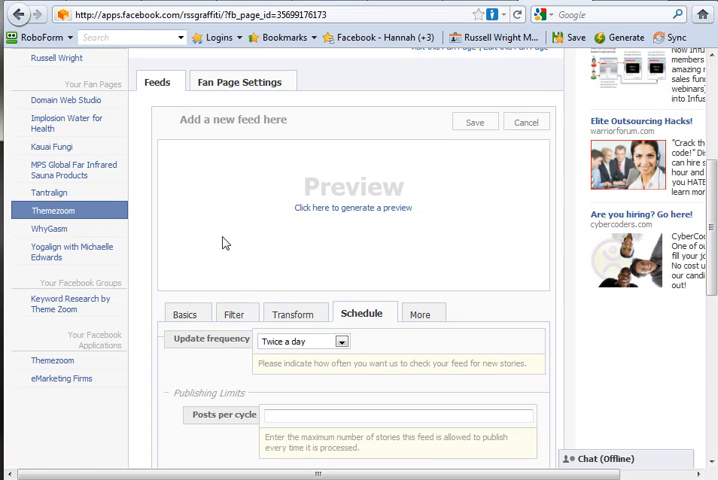